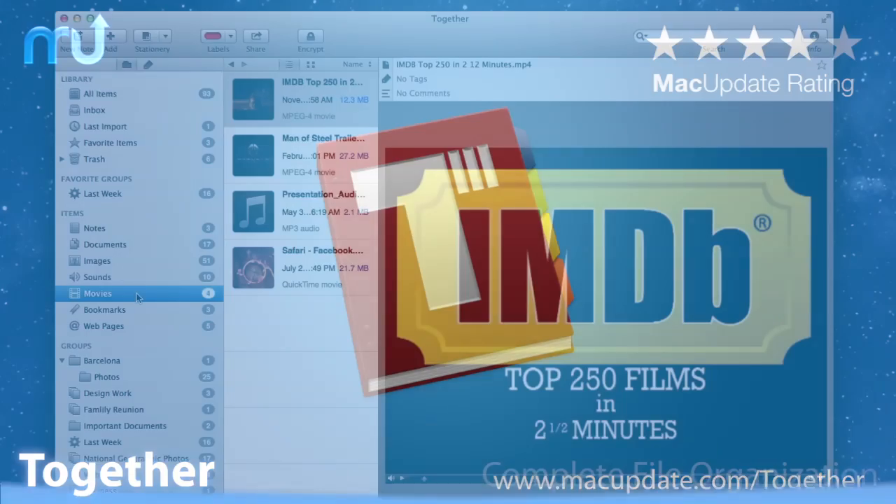
Browse the Images collection, then switch the library view to Notes
click(96, 257)
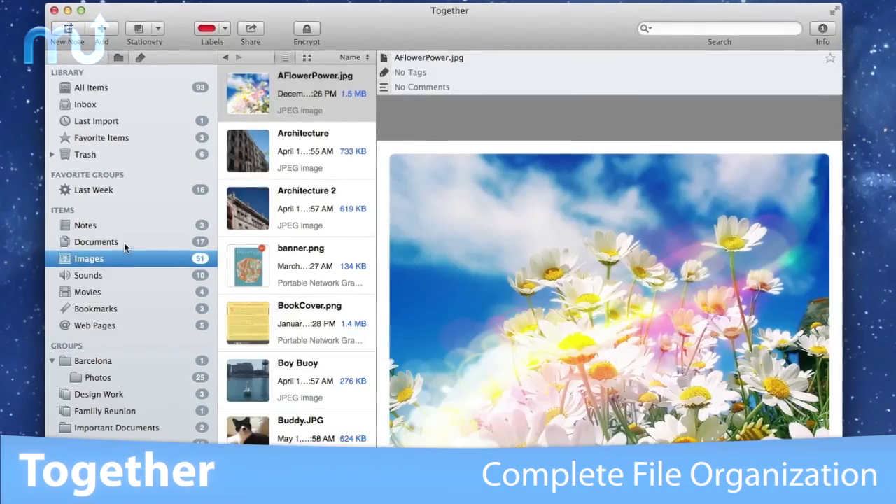
click(85, 224)
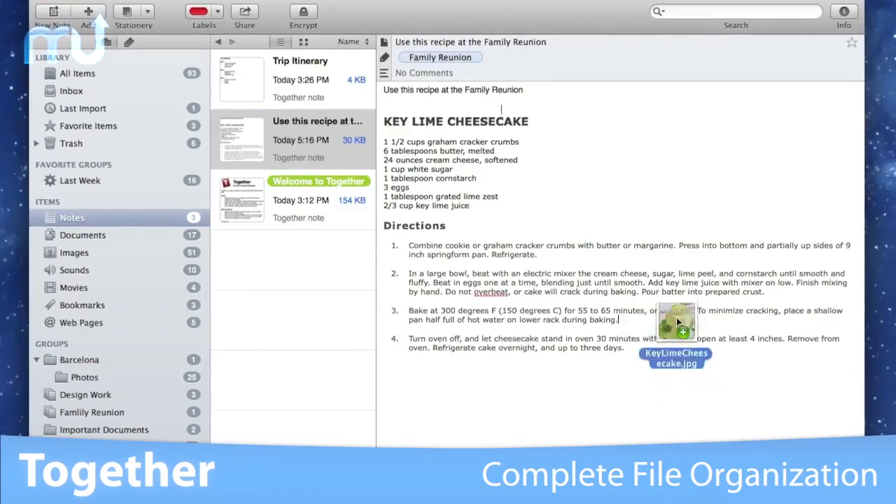
Drop KeyLimeCheesecake.jpg from Finder into the Key Lime Cheesecake recipe note's directions
drag(675, 322, 594, 189)
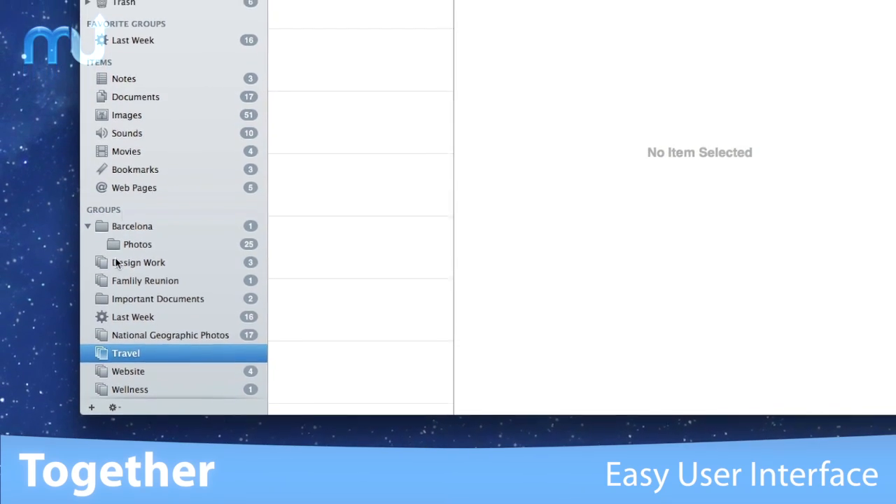
Bring up the context menus for a sidebar group and for an image file
right_click(291, 30)
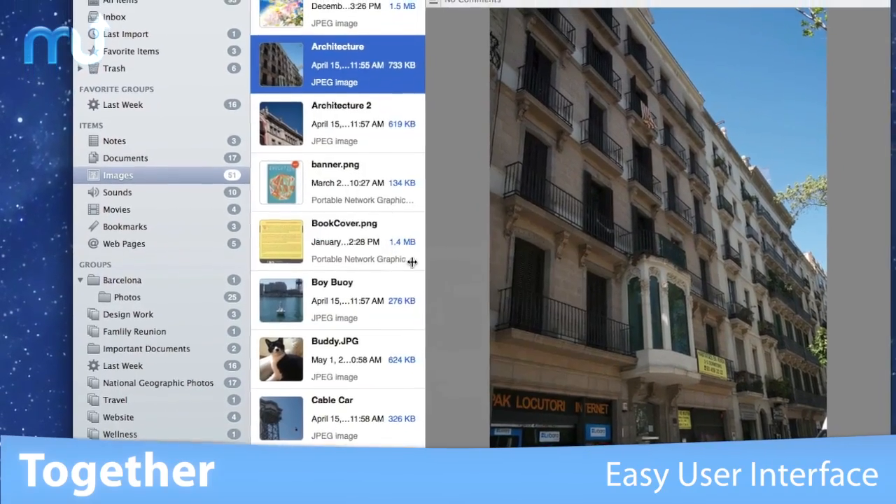
right_click(330, 152)
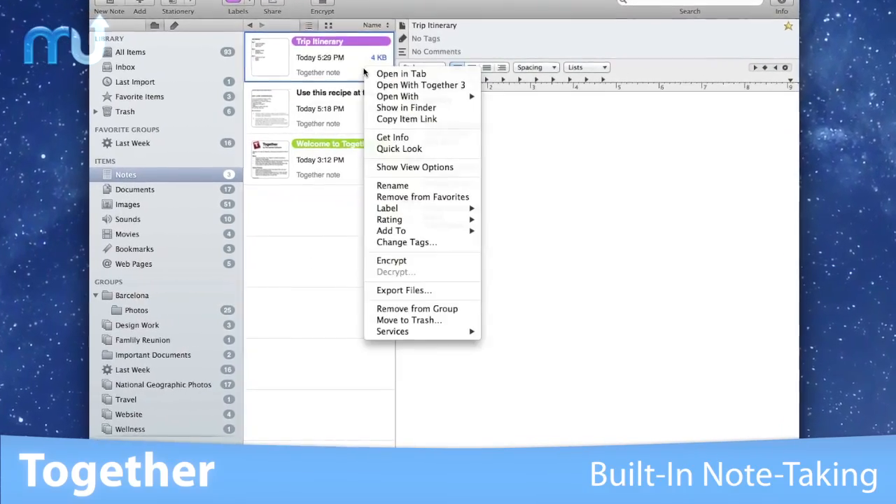
mouse_move(391, 230)
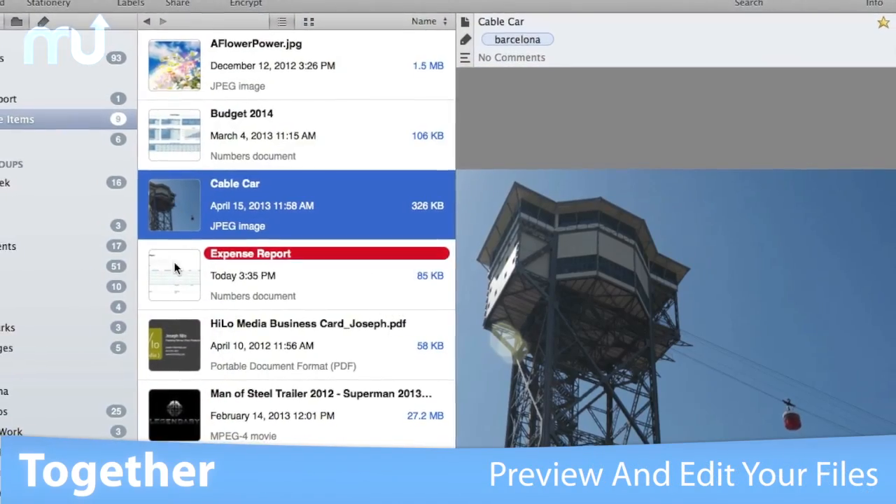
Preview the red-labelled Expense Report from Favorite Items, showing its blank expense form
click(294, 274)
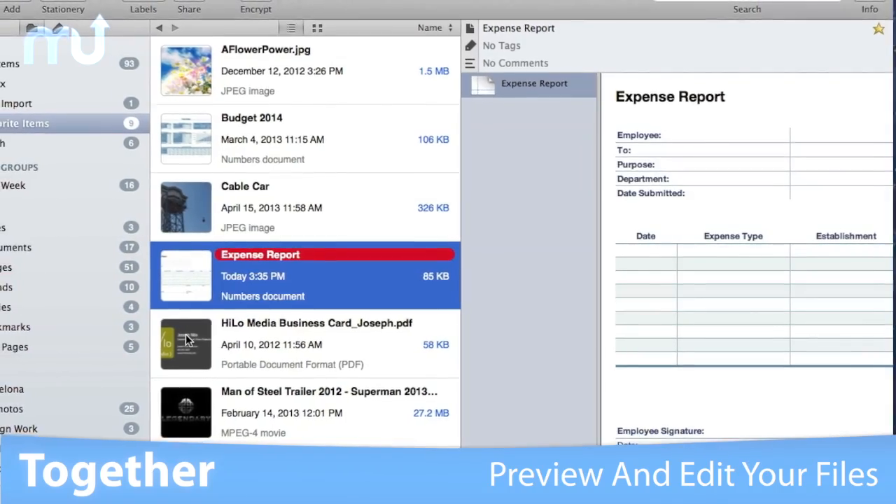
click(315, 409)
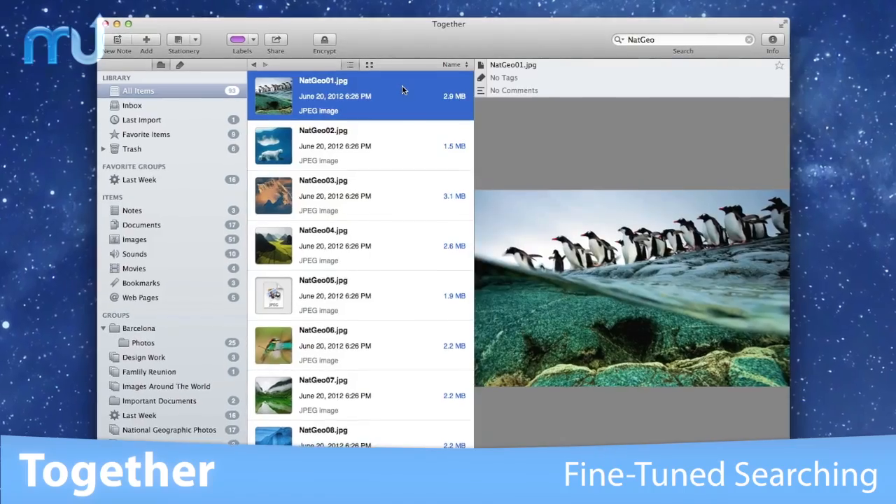
Show actions for the NatGeo01.jpg search result, then return to the Images collection
right_click(322, 95)
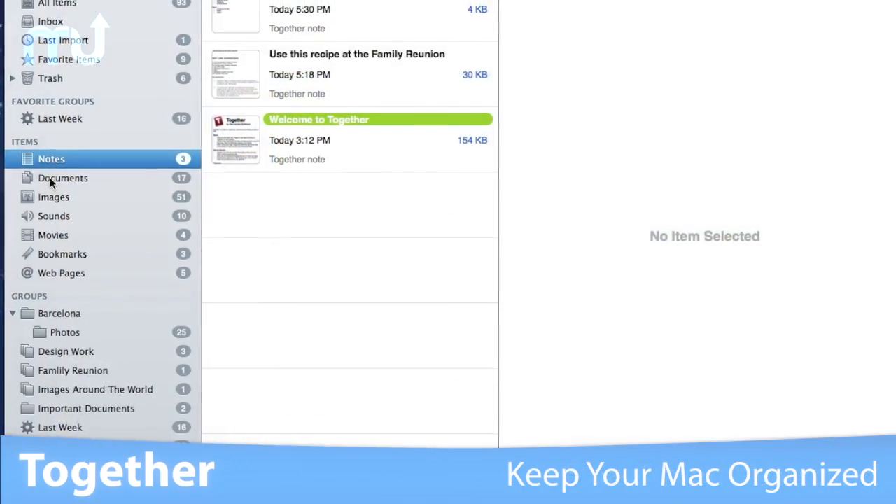
click(63, 227)
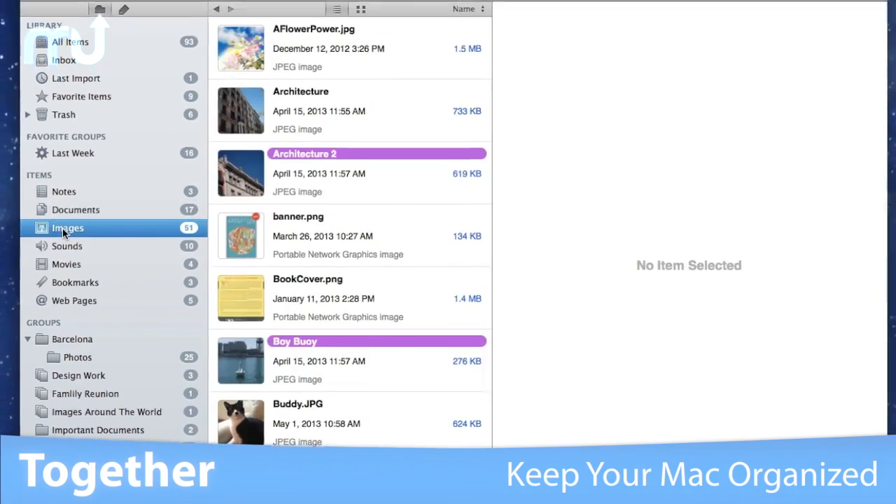